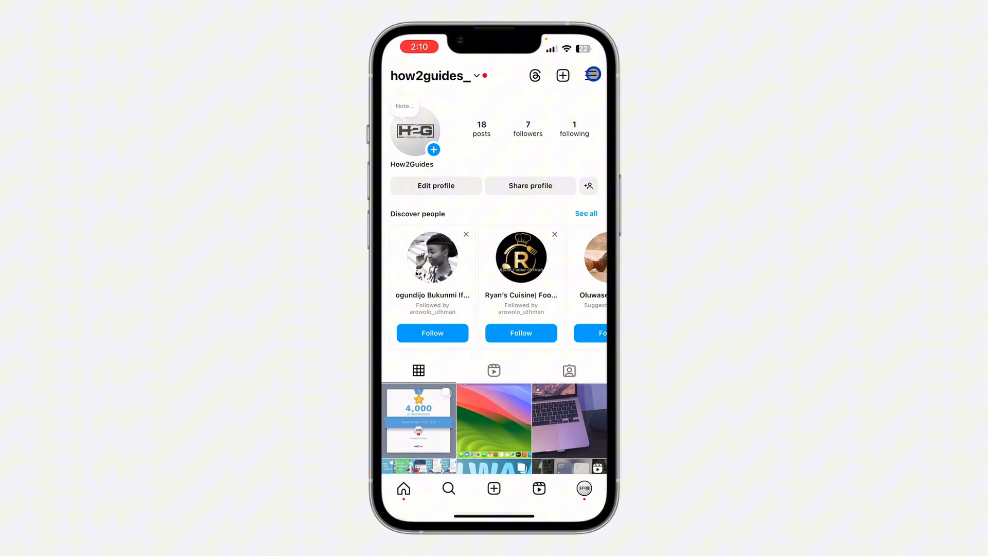
- Reach Settings and activity from the profile menu, scrolled to Your app and media
left_click(593, 75)
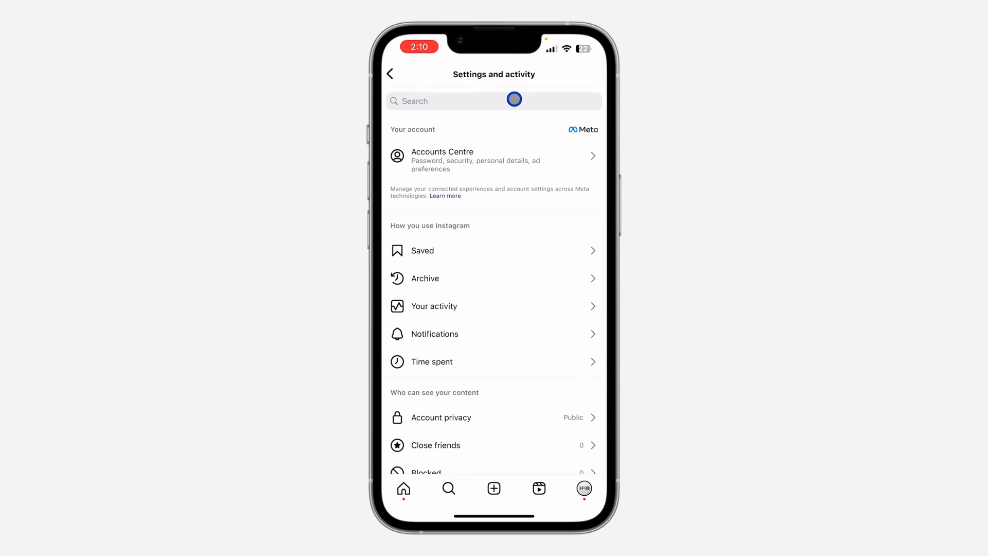
scroll("down", 3)
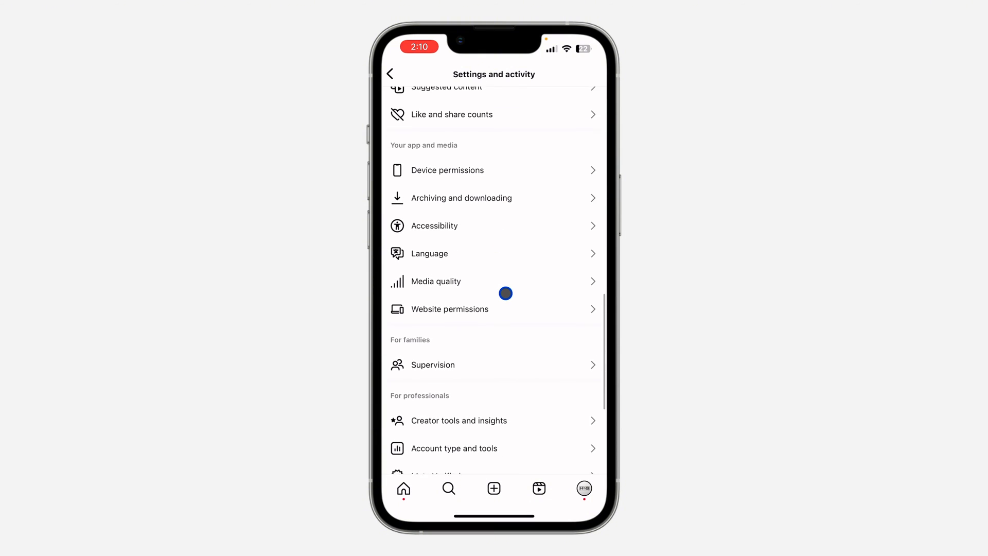
scroll("down", 3)
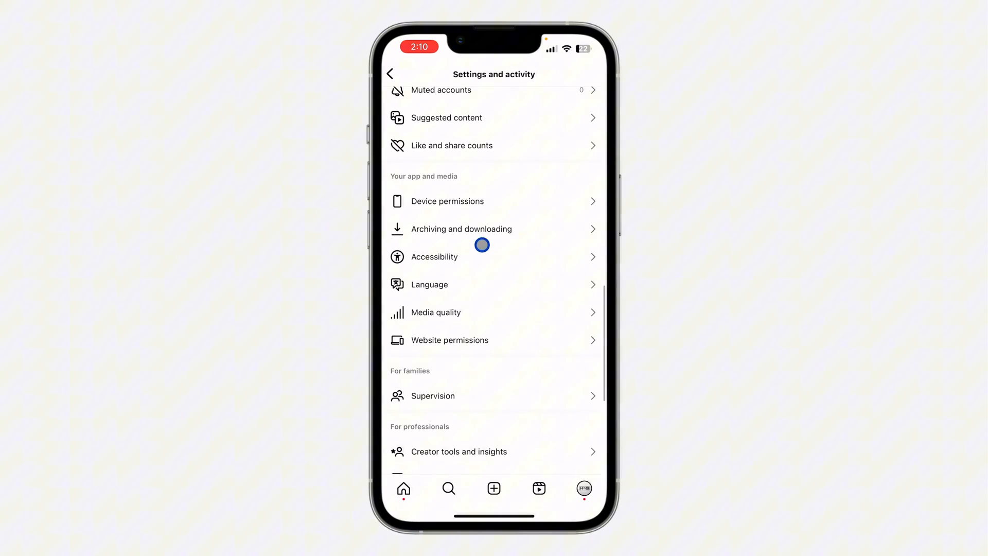
- Enter Website permissions and then the Message links page
left_click(450, 339)
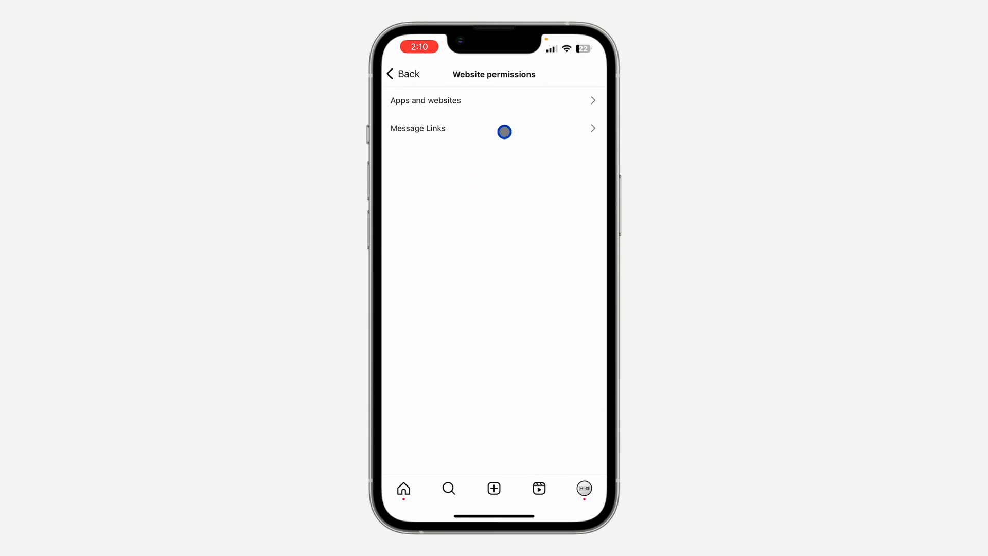
left_click(418, 127)
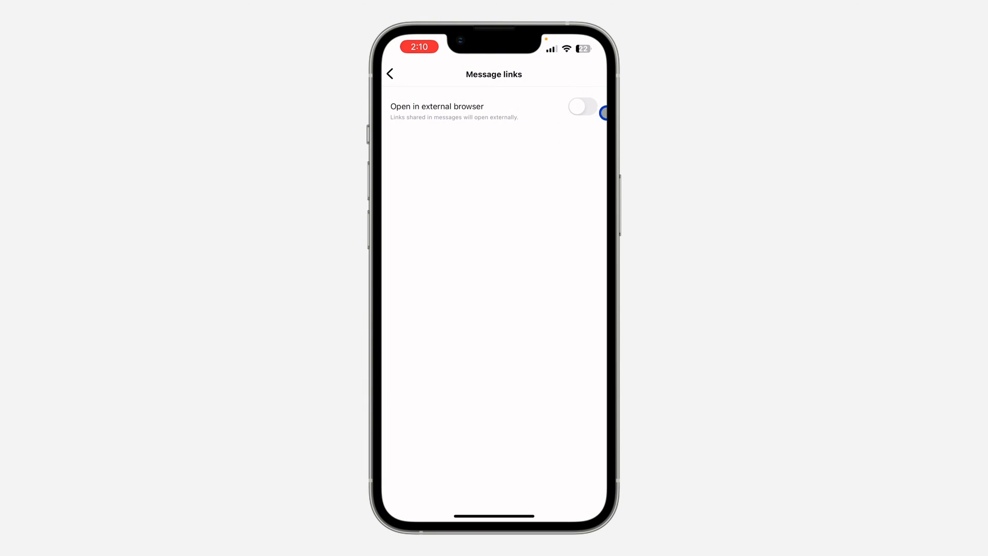
- Switch on 'Open in external browser' for links shared in messages
left_click(581, 106)
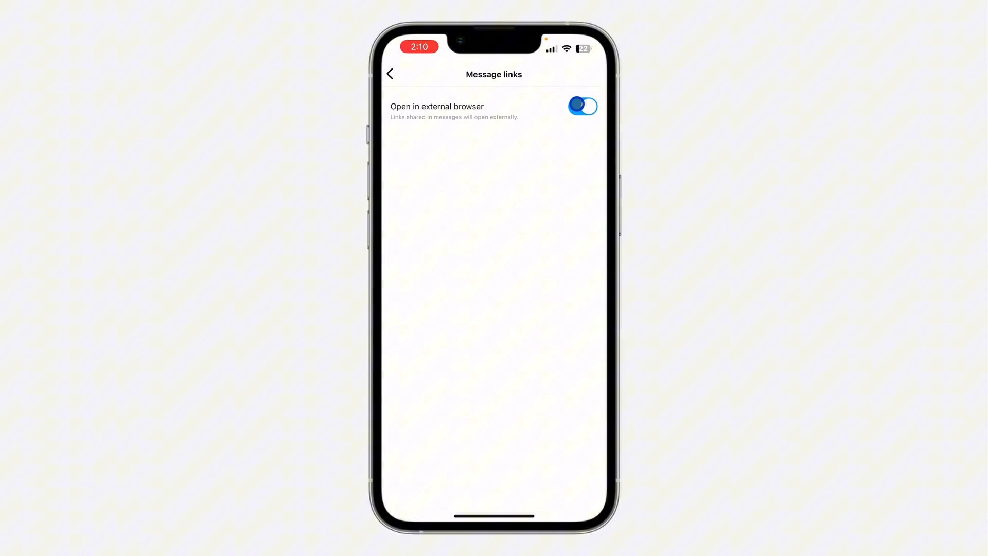
left_click(582, 106)
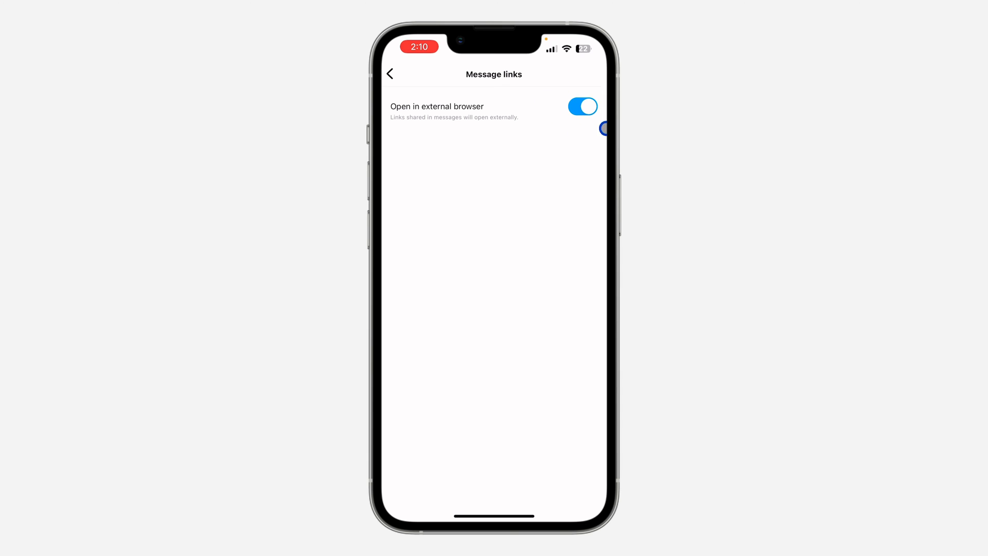